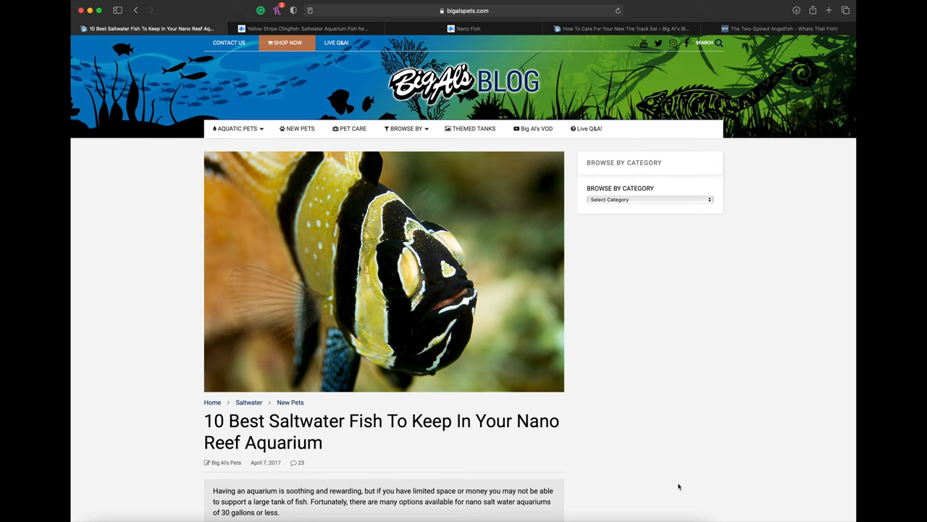
pyautogui.moveTo(558, 463)
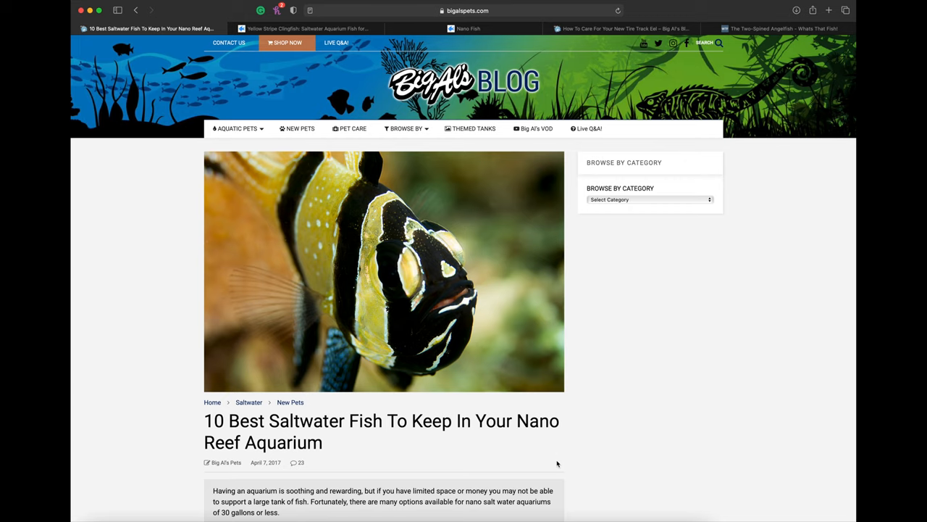
# Scroll past the header image and introduction to the numbered list starting with Clownfish
pyautogui.scroll(-3)
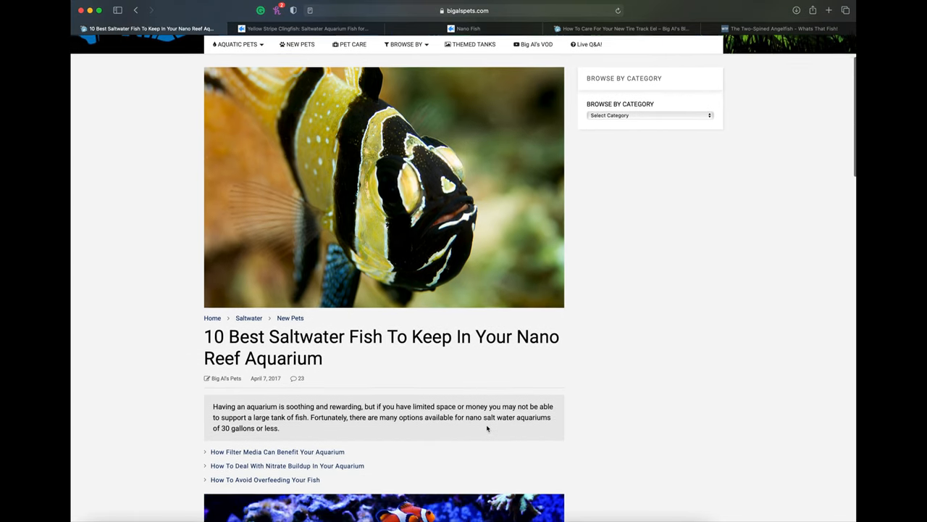
pyautogui.scroll(-3)
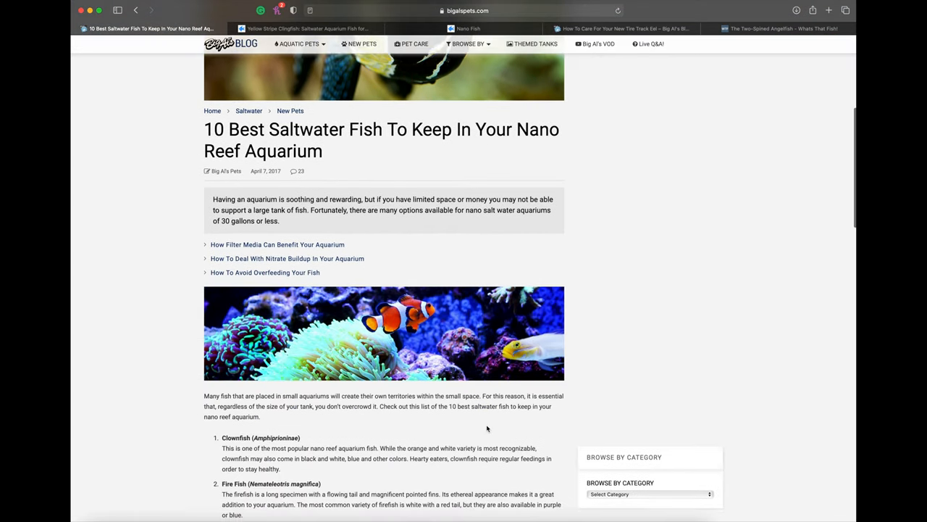
pyautogui.scroll(-3)
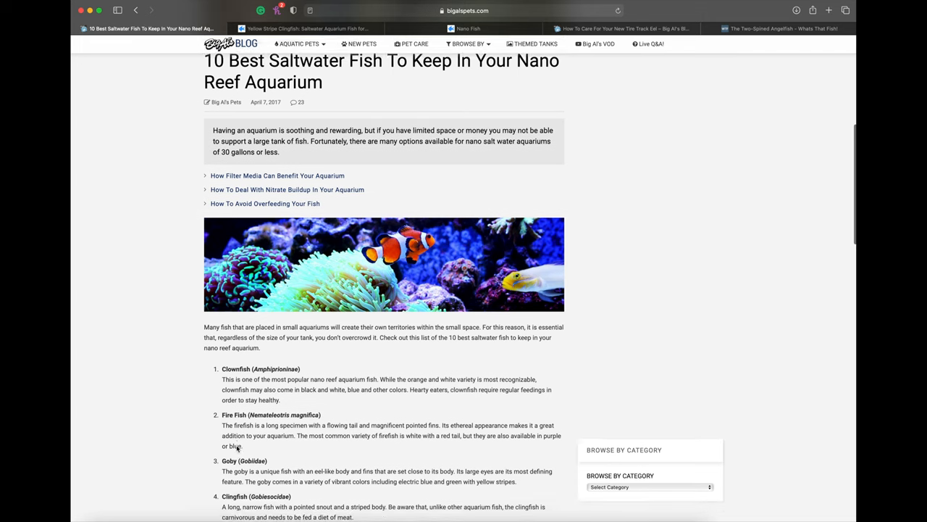
# Scroll down the fish list to show the Goby, Clingfish, Cardinalfish and Basslet Fish entries
pyautogui.scroll(-3)
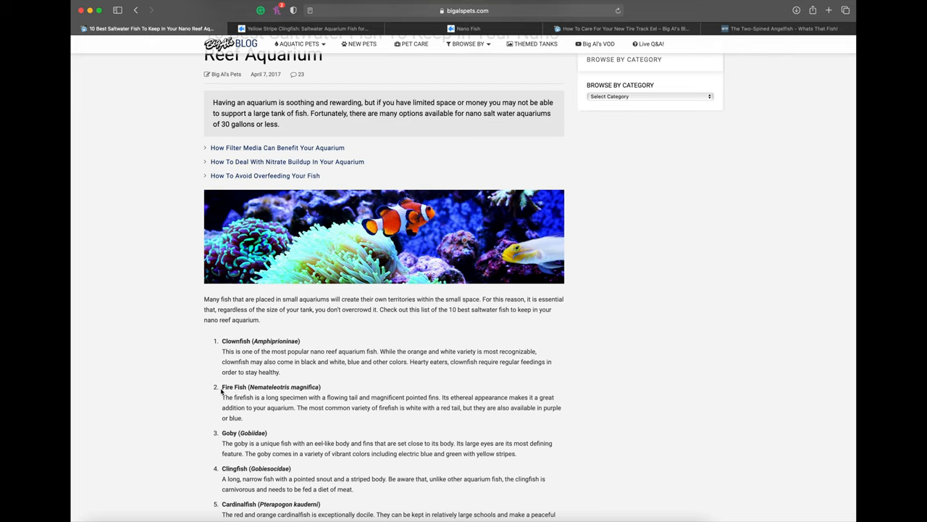
pyautogui.moveTo(265, 390)
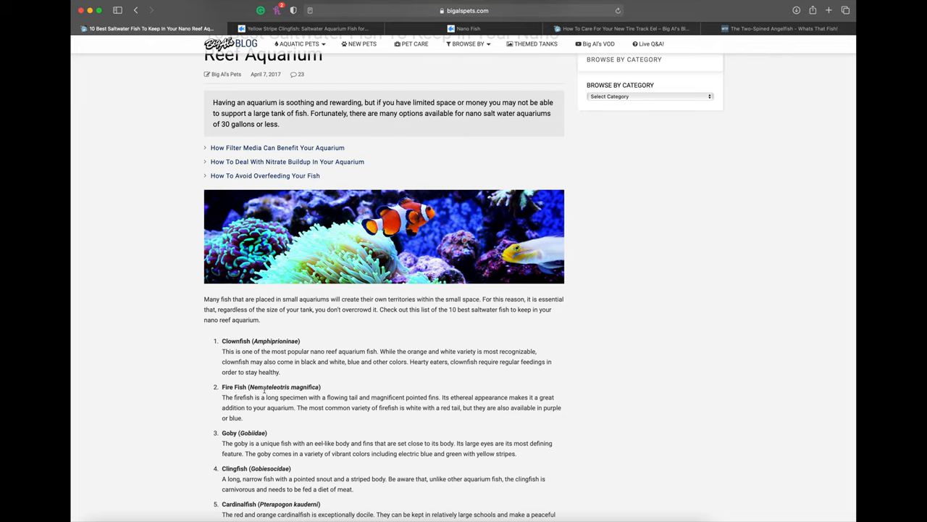
pyautogui.scroll(-3)
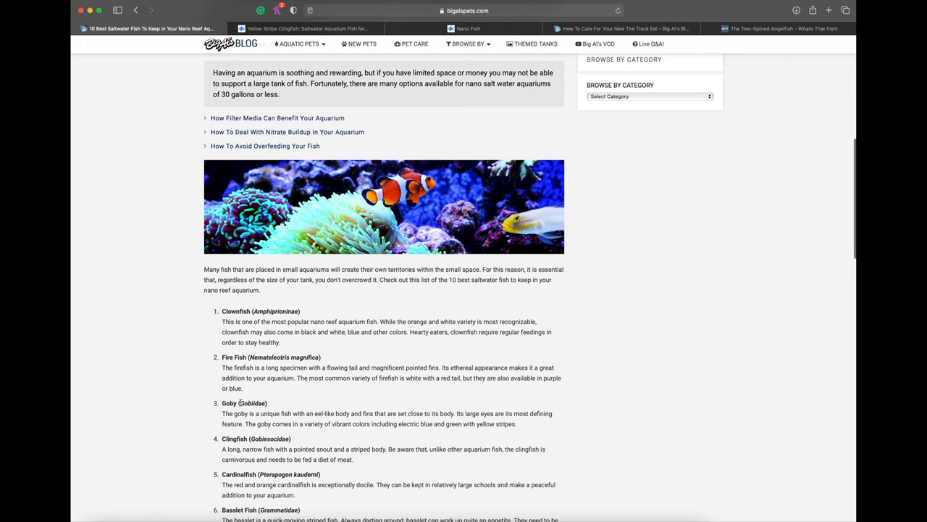
pyautogui.scroll(-3)
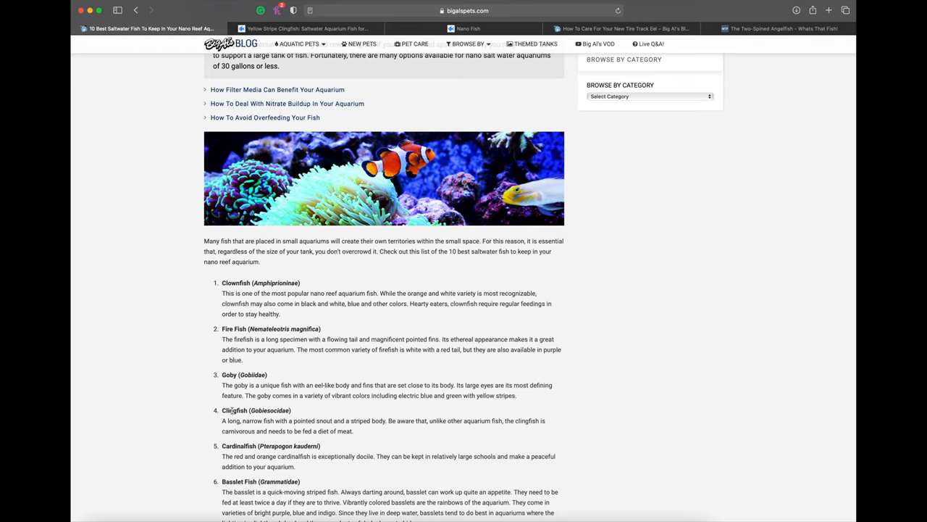
# Switch to the LiveAquaria Yellow Stripe Clingfish tab and read down to its Quick Stats
pyautogui.click(307, 28)
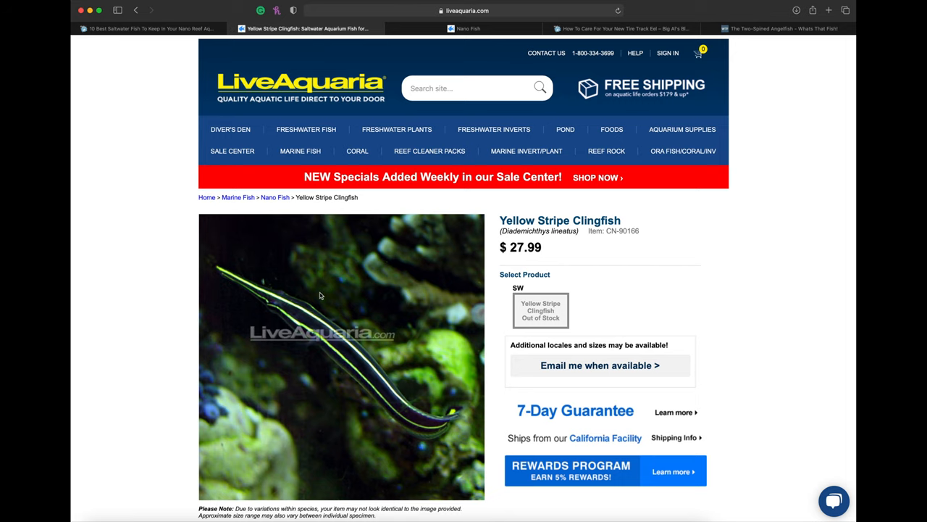
pyautogui.scroll(-3)
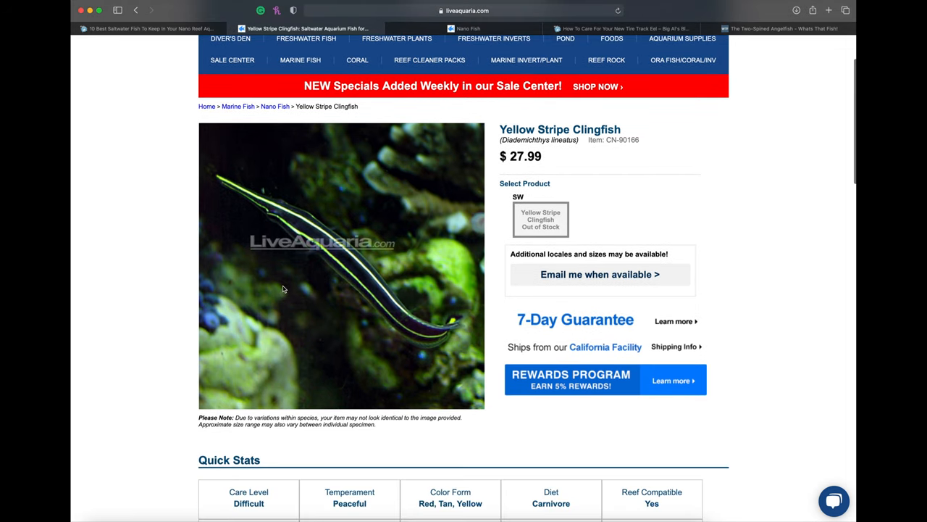
pyautogui.scroll(-3)
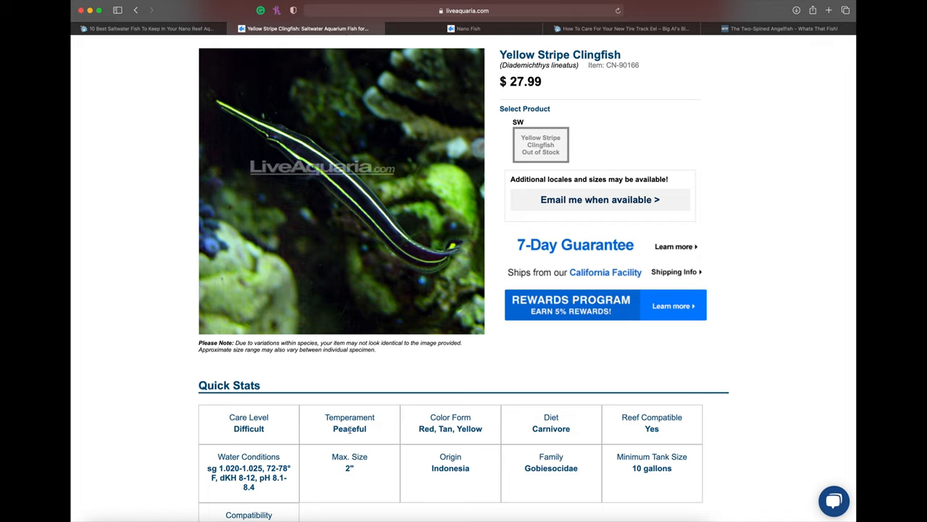
pyautogui.moveTo(356, 476)
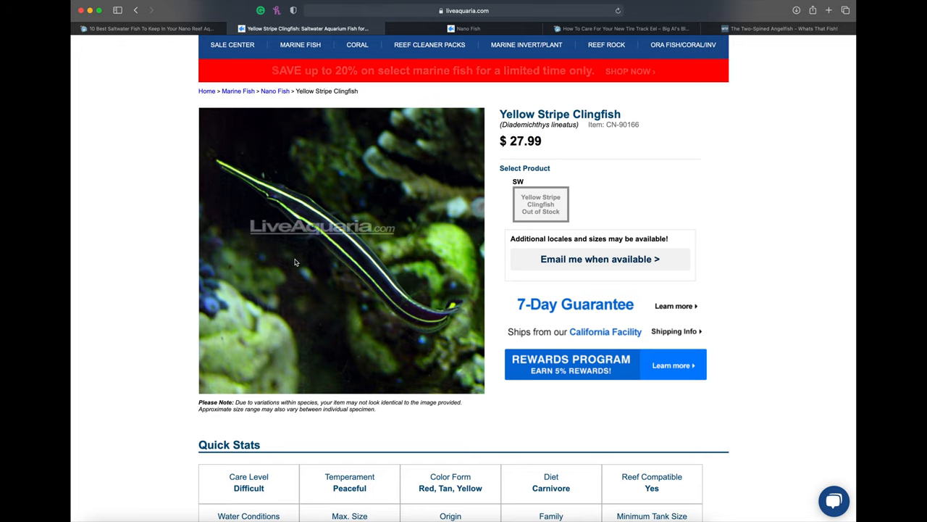
pyautogui.scroll(-3)
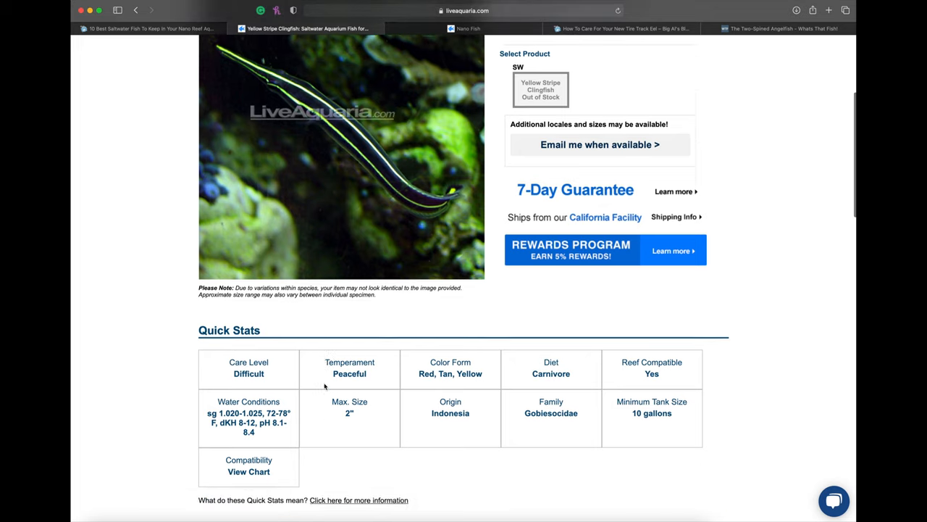
pyautogui.scroll(-3)
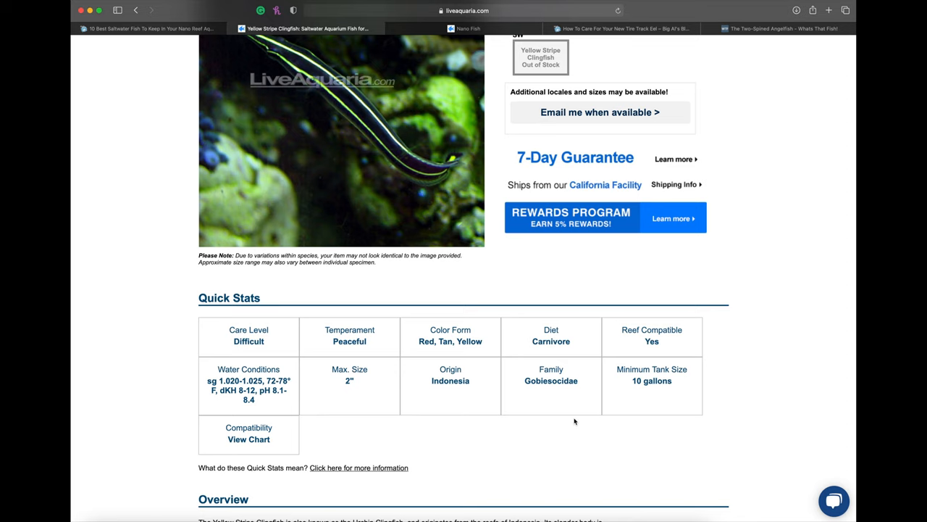
pyautogui.scroll(-3)
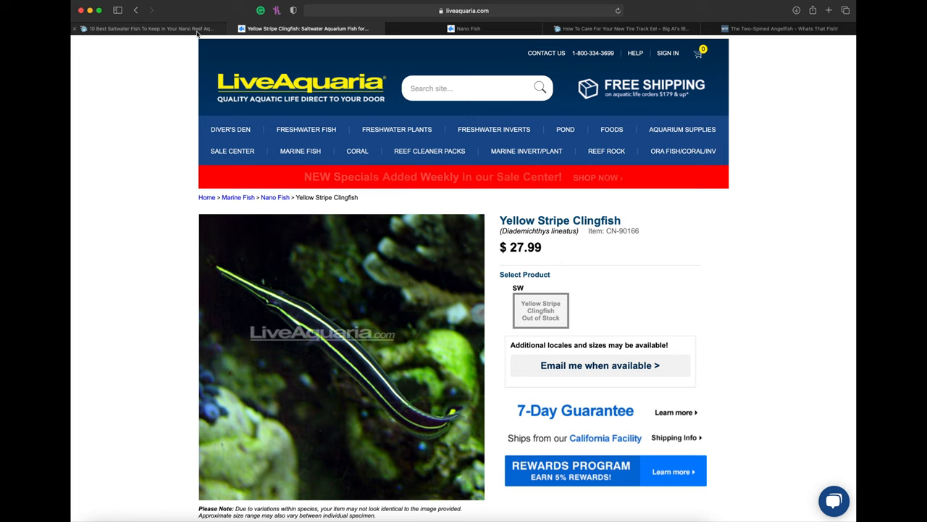
# Go back to the Big Al's Blog tab and scroll to the Yellowhead Jawfish entry
pyautogui.click(145, 28)
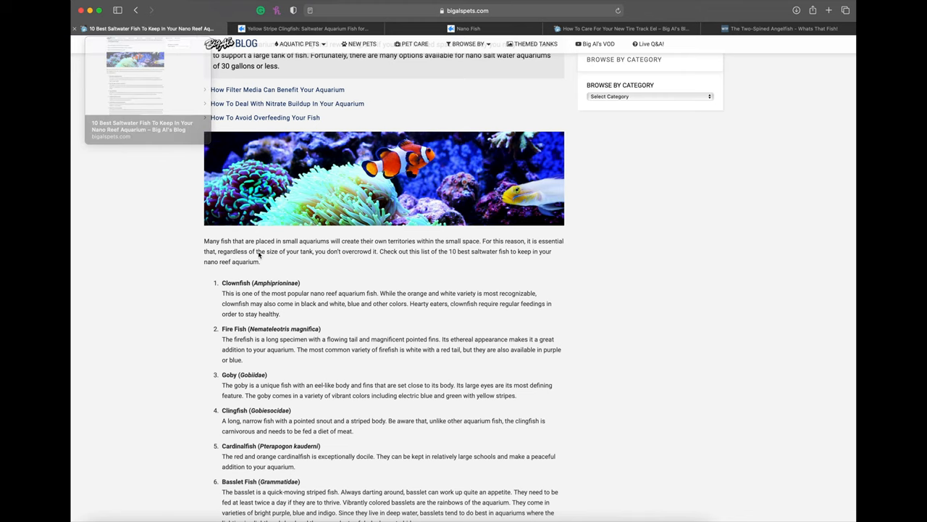
pyautogui.moveTo(266, 420)
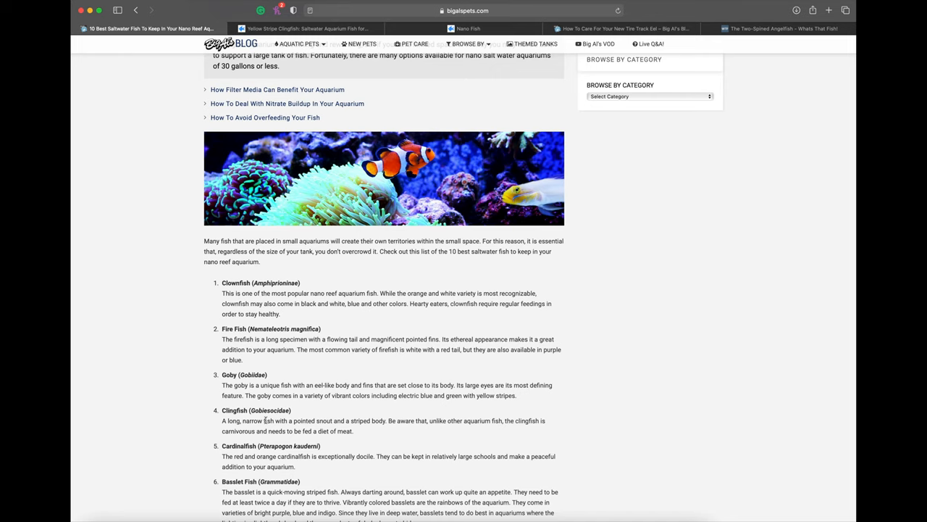
pyautogui.scroll(-3)
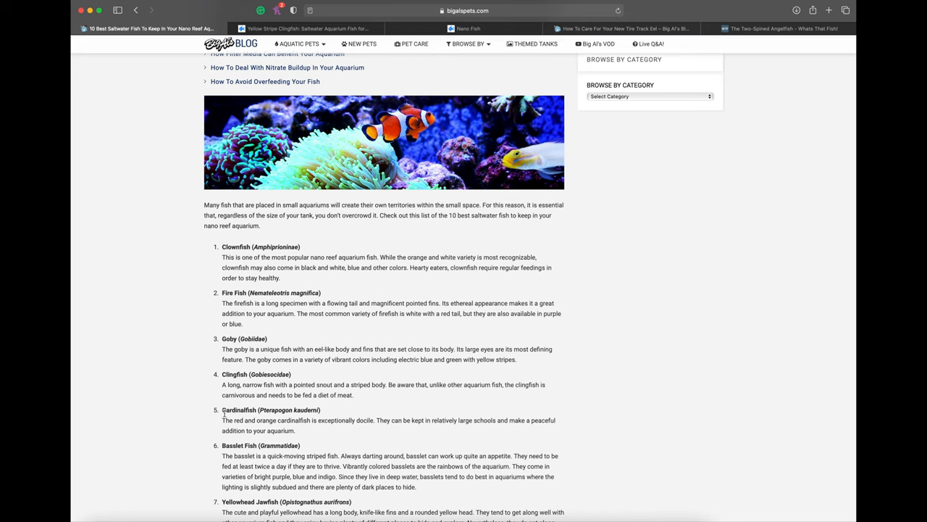
# Scroll from Basslet Fish through the list to entry 10, Tire Track Eel
pyautogui.scroll(-3)
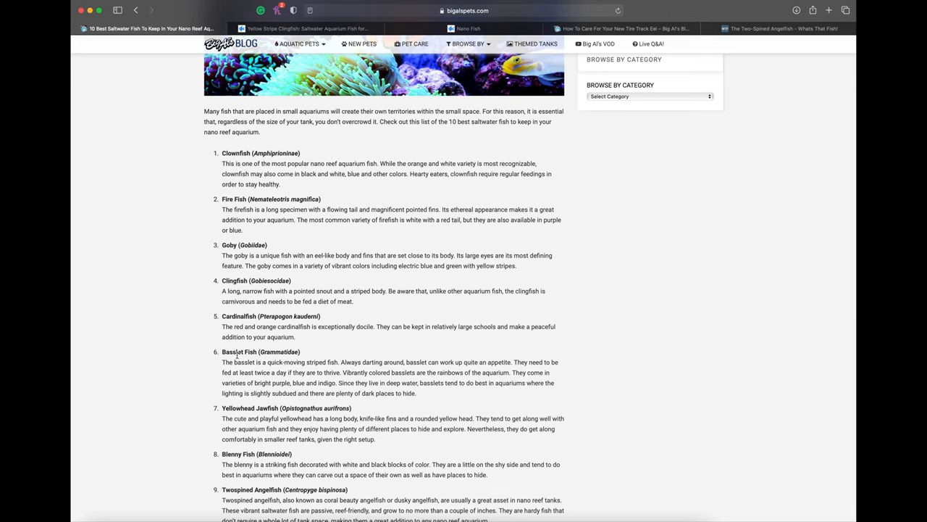
pyautogui.doubleClick(277, 351)
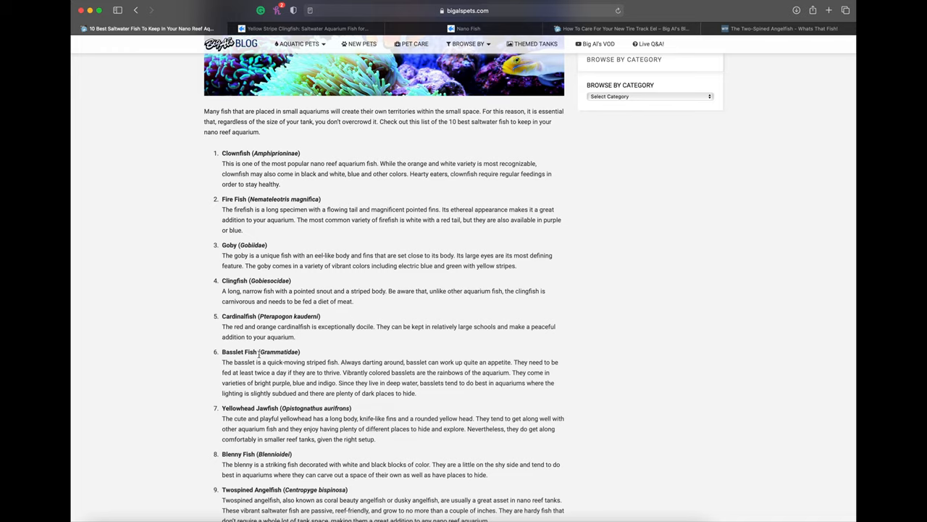
pyautogui.scroll(-3)
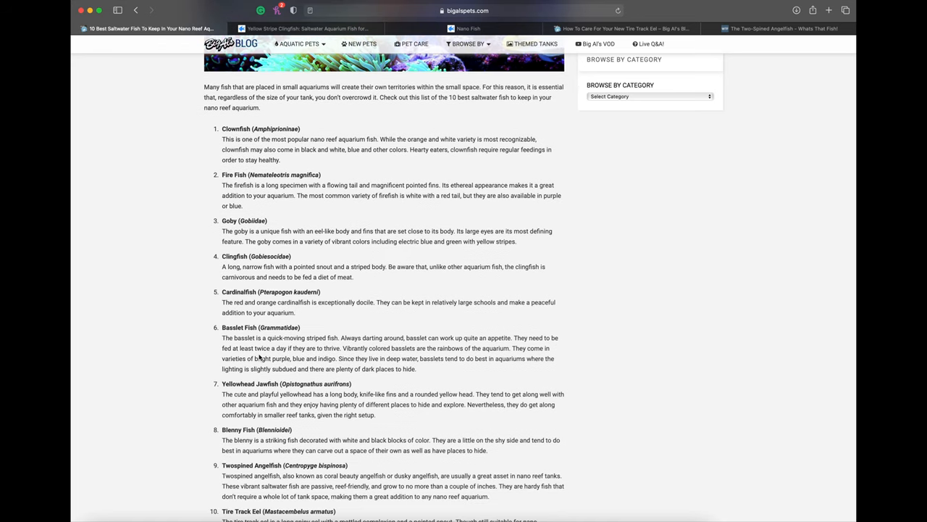
pyautogui.scroll(-3)
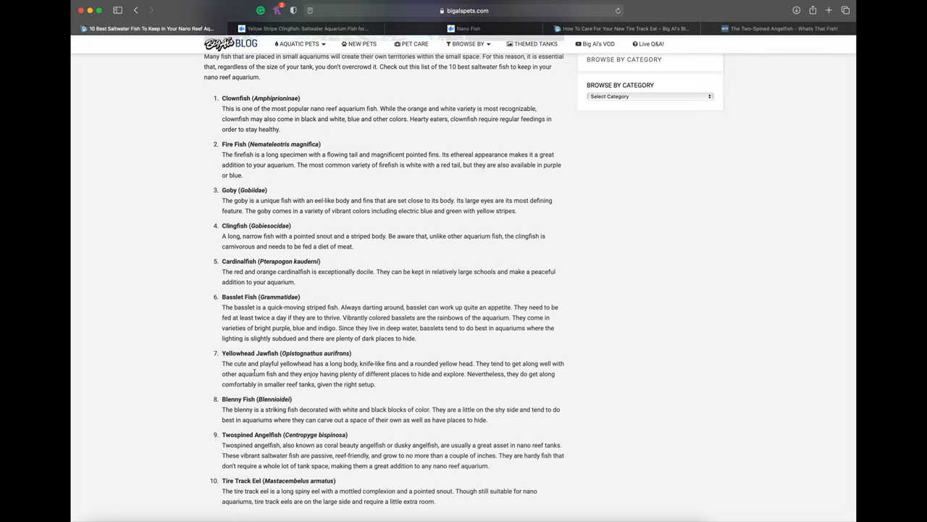
# Scroll to the closing paragraph ending with "Happy Tankin'!"
pyautogui.scroll(-3)
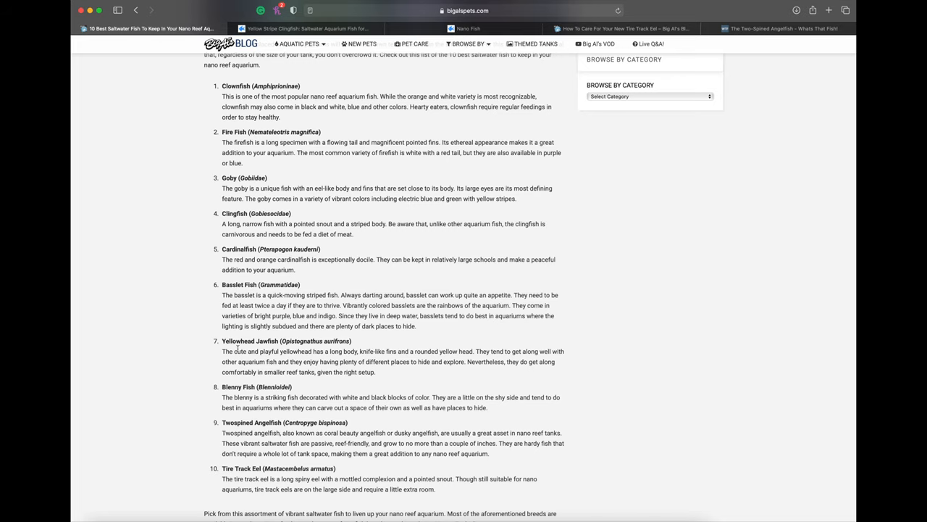
pyautogui.scroll(-3)
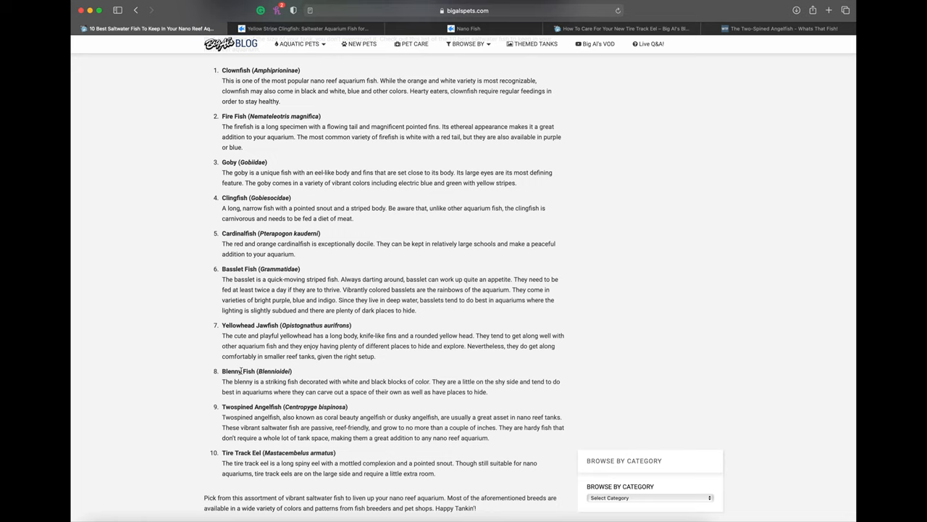
pyautogui.moveTo(544, 116)
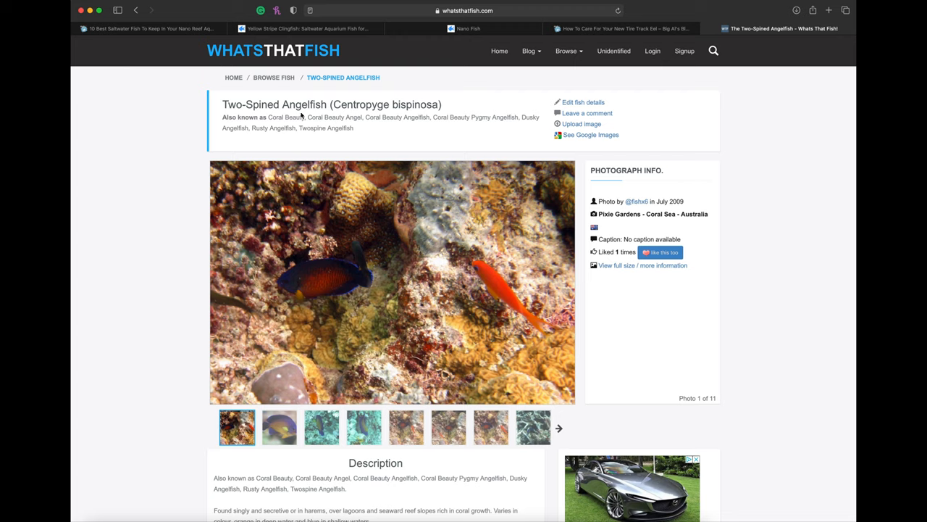
pyautogui.moveTo(313, 373)
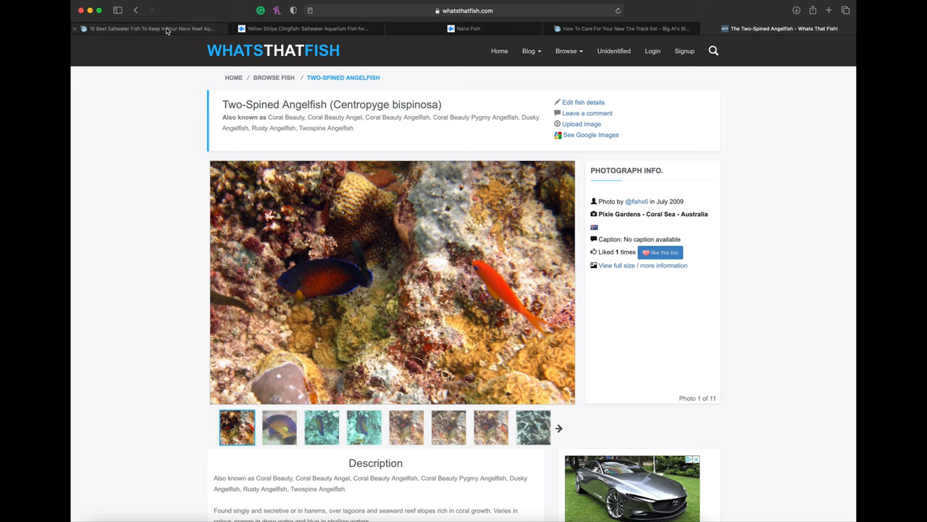
# Switch to the first Big Al's tab and scroll down to the closing paragraph and topic tags
pyautogui.click(145, 28)
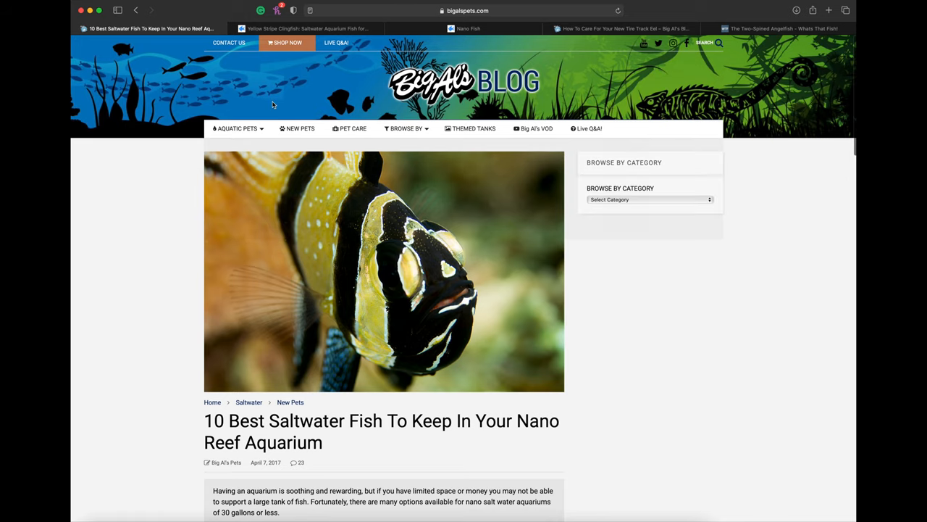
pyautogui.moveTo(290, 437)
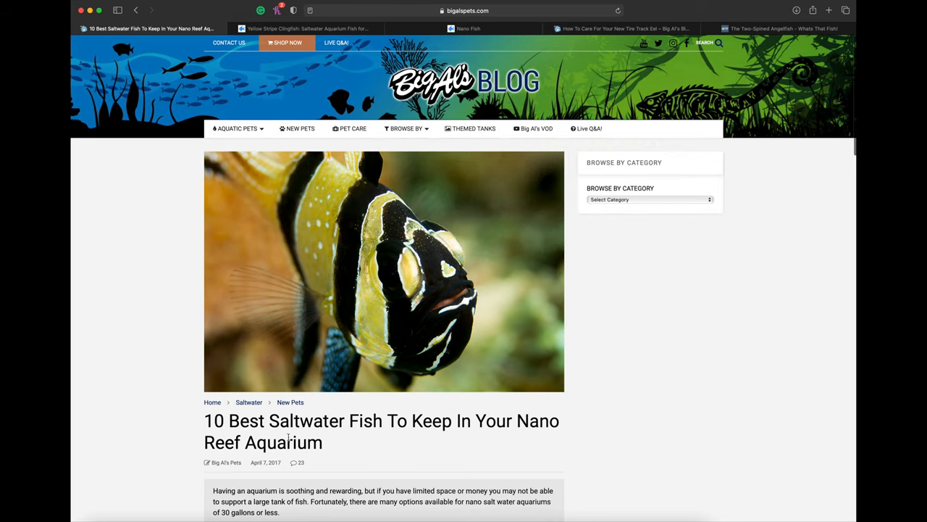
pyautogui.moveTo(465, 442)
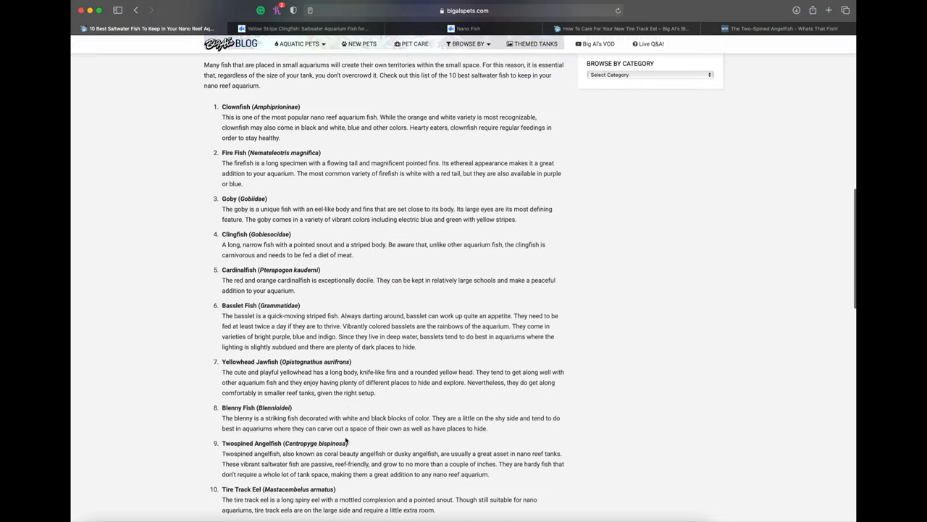
pyautogui.scroll(-3)
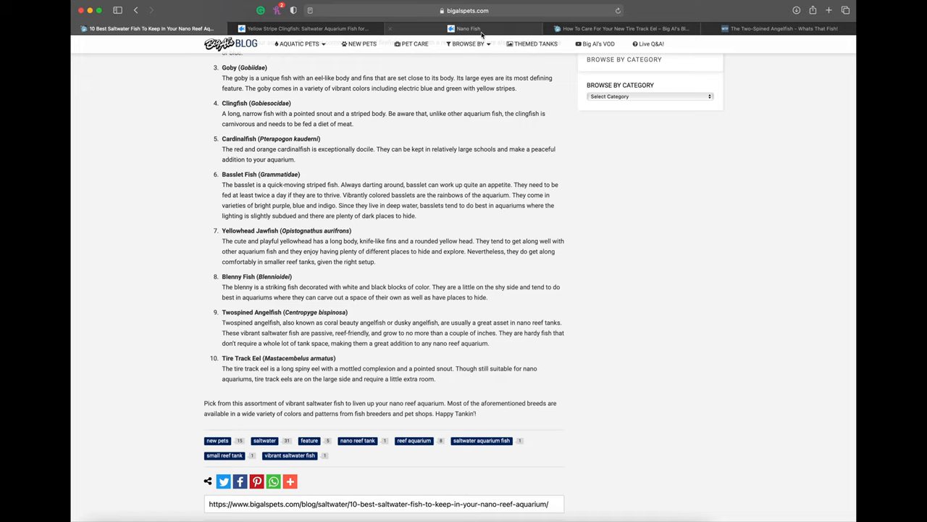
pyautogui.click(623, 28)
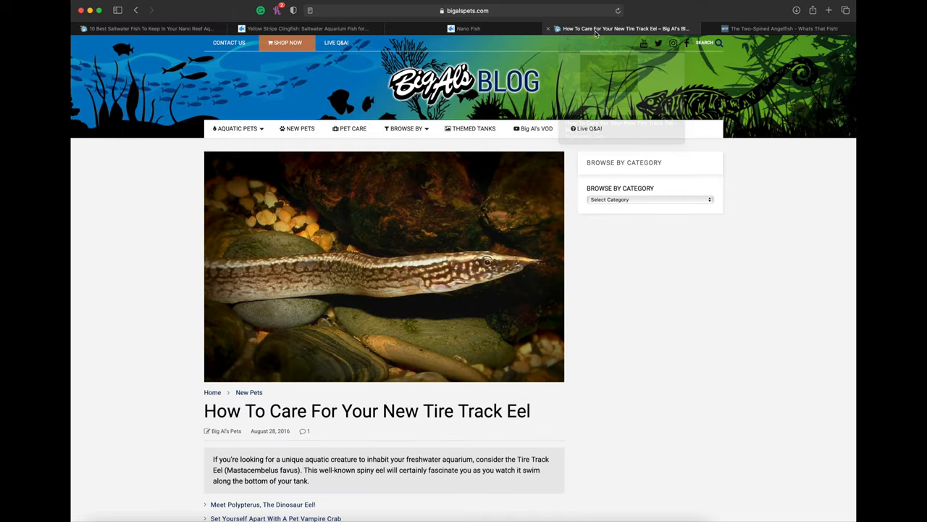
pyautogui.click(352, 129)
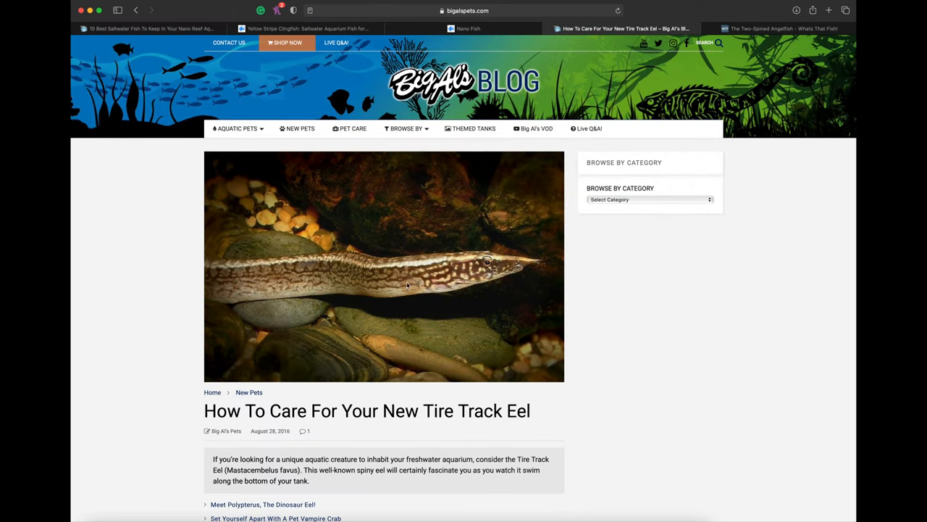
pyautogui.moveTo(455, 390)
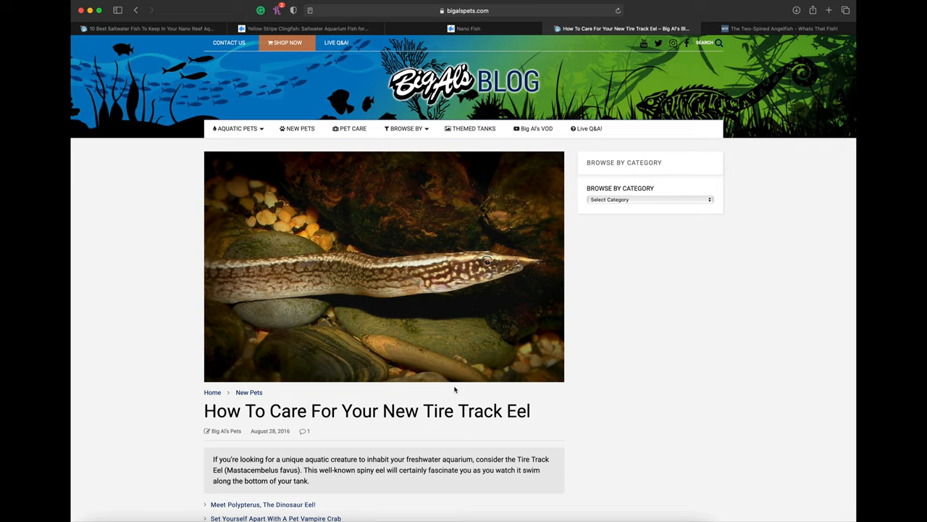
pyautogui.scroll(-3)
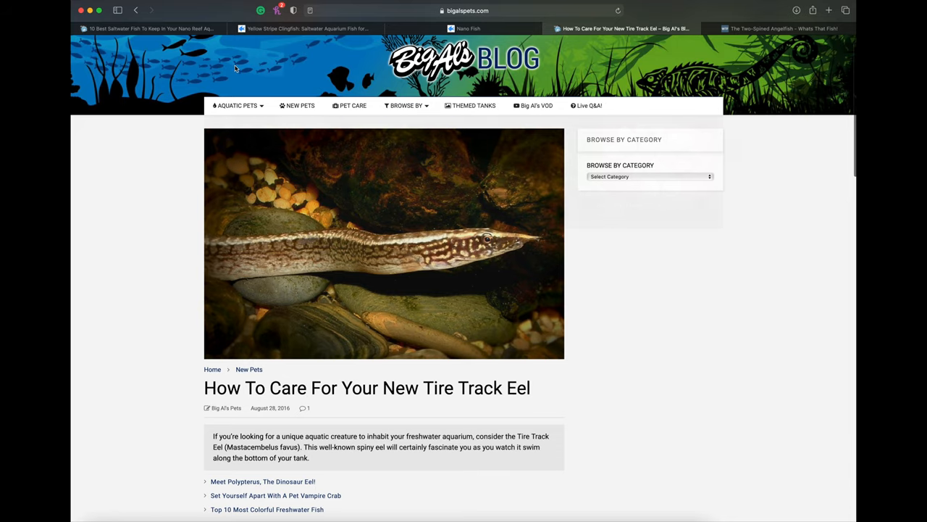
pyautogui.moveTo(149, 28)
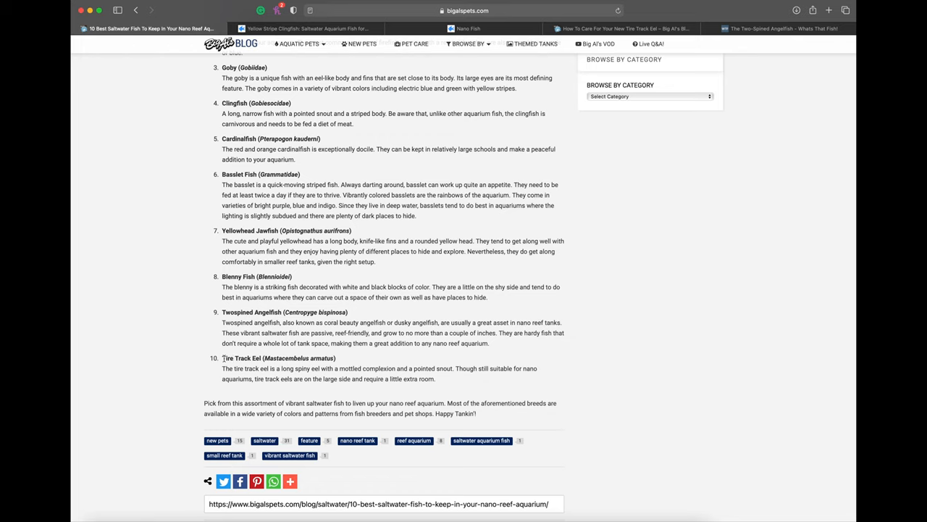
# Highlight the Tire Track Eel heading, then scroll the article to the Clownfish–Blenny Fish entries
pyautogui.moveTo(223, 358); pyautogui.dragTo(336, 358)
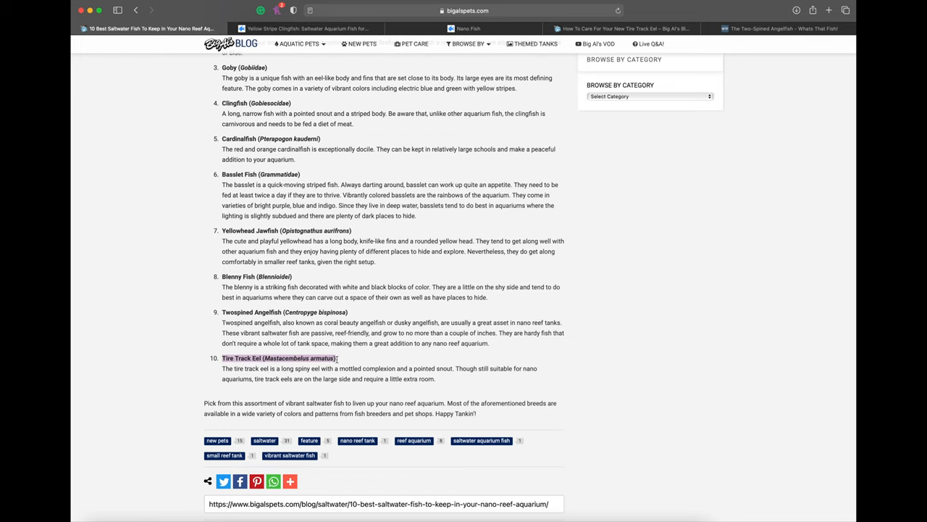
pyautogui.scroll(-3)
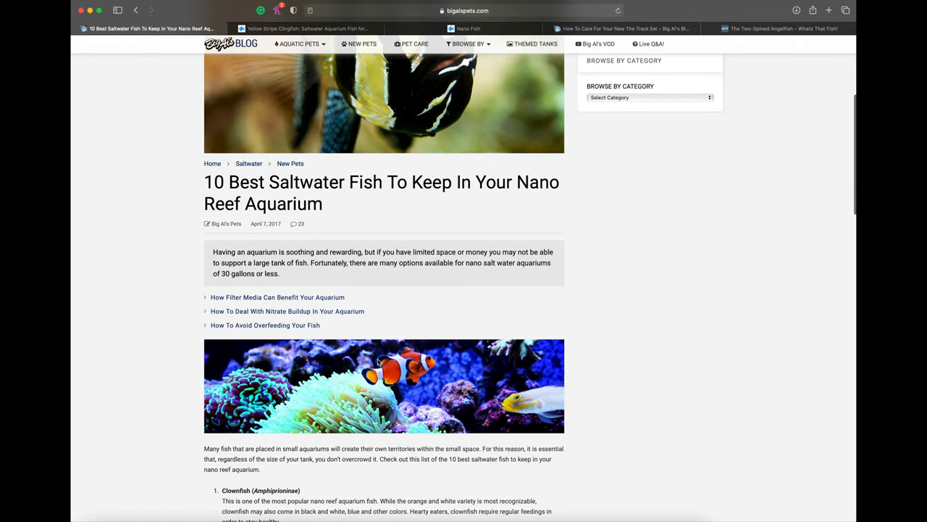
pyautogui.scroll(-3)
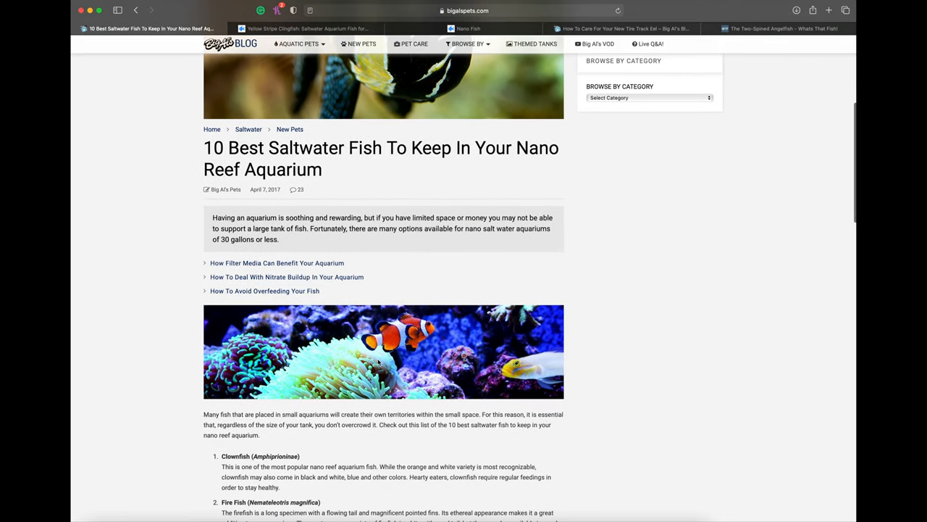
pyautogui.scroll(-3)
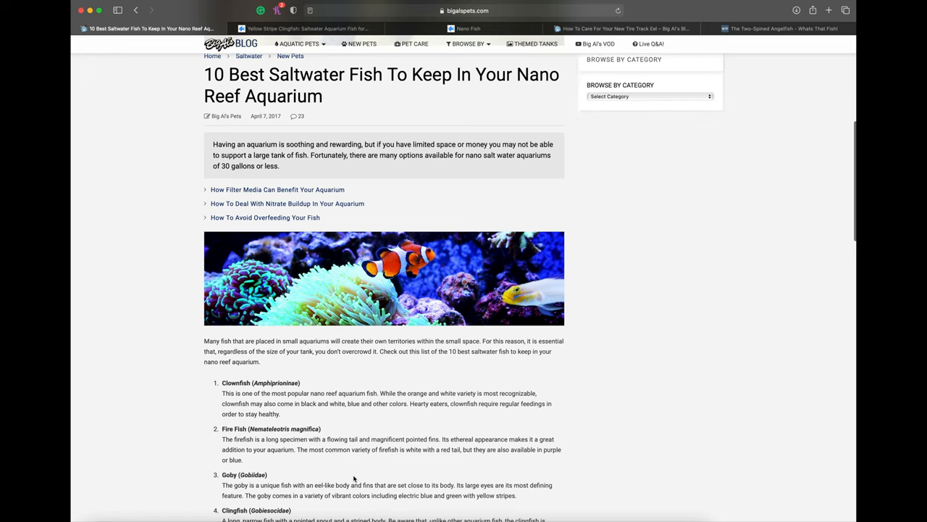
pyautogui.scroll(-3)
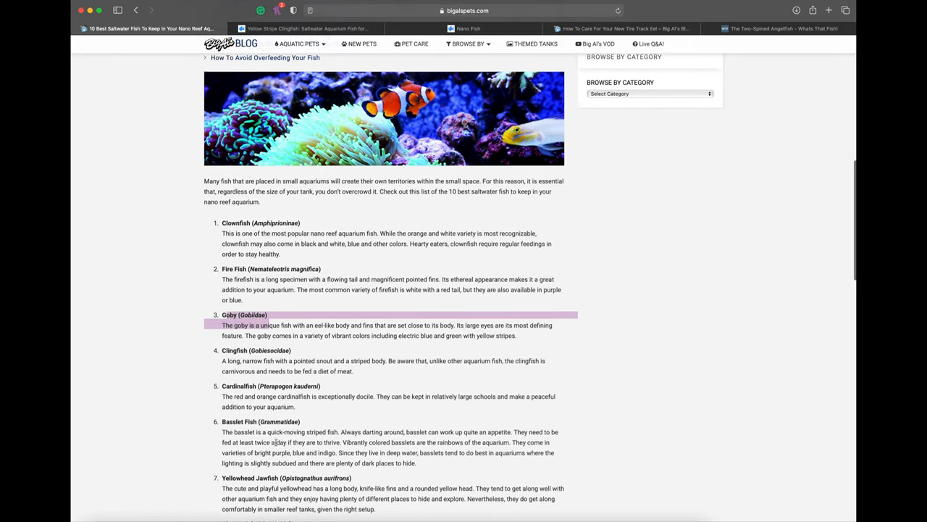
pyautogui.scroll(-3)
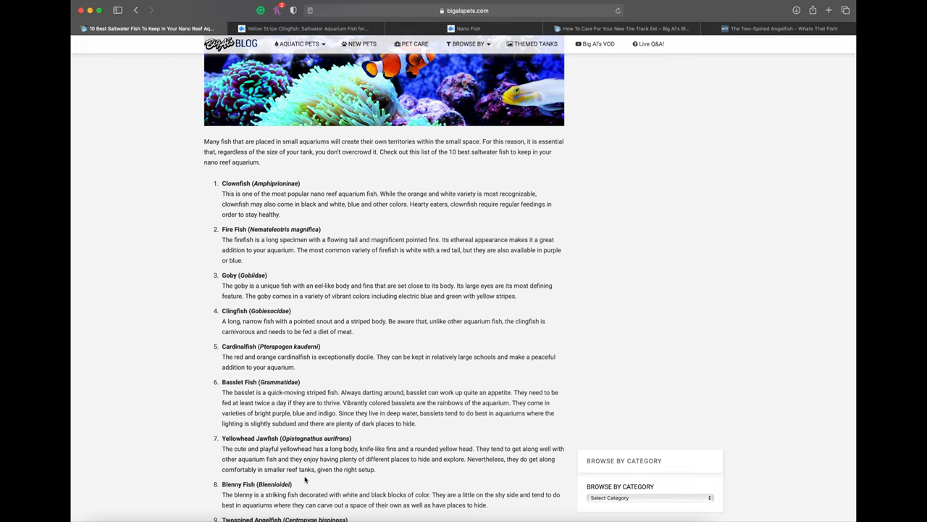
pyautogui.moveTo(314, 390)
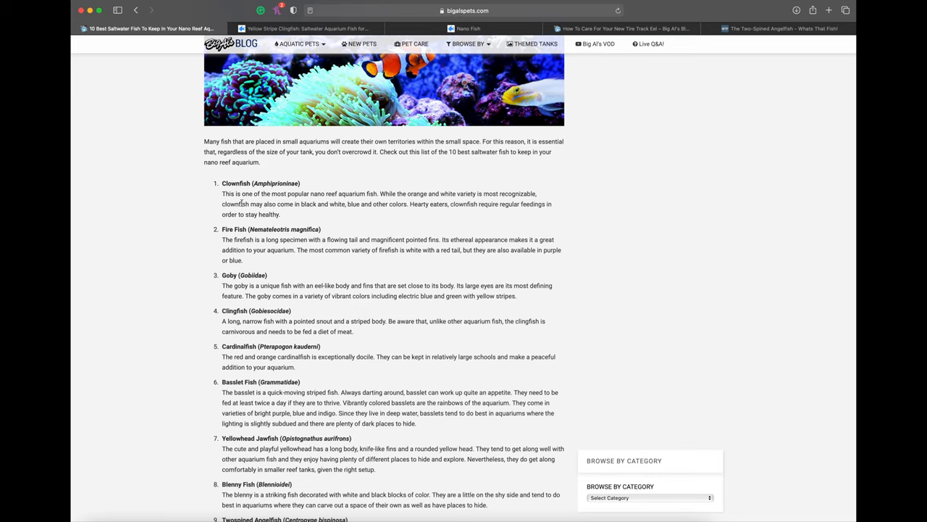
pyautogui.moveTo(258, 274)
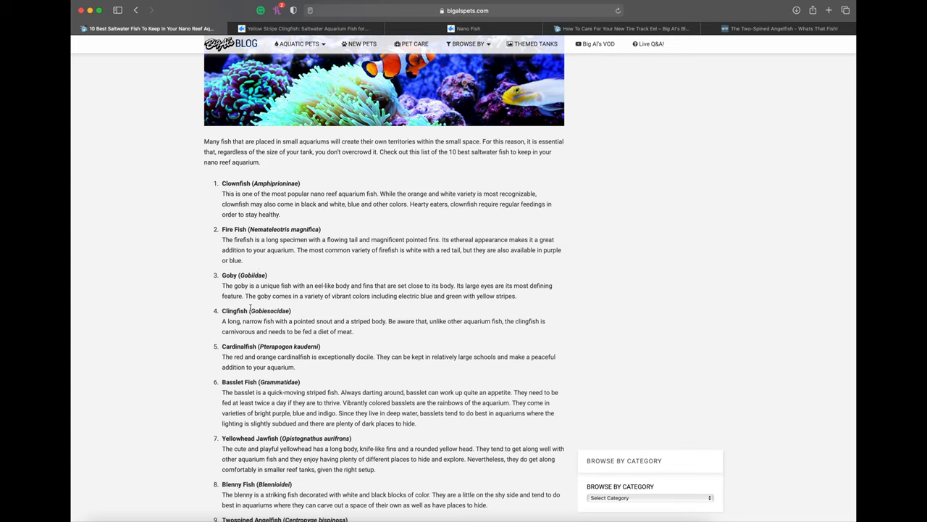
pyautogui.moveTo(270, 370)
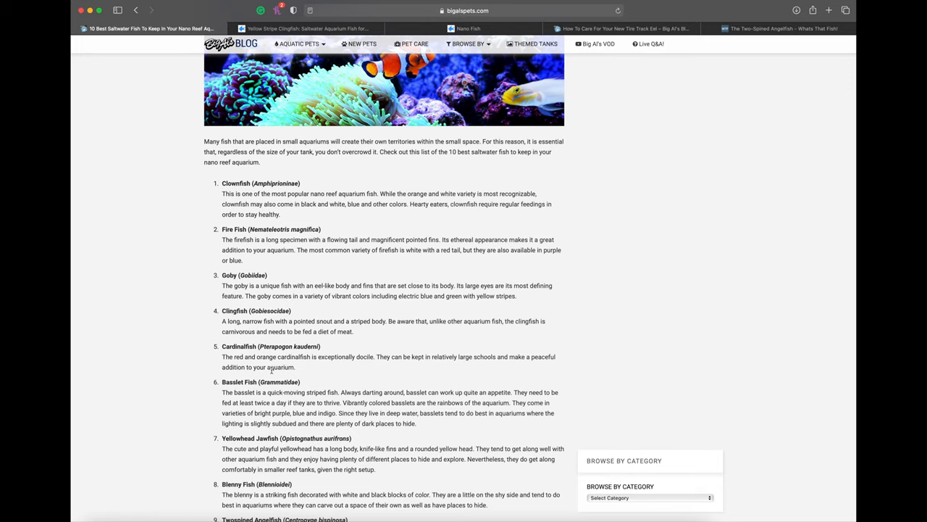
pyautogui.moveTo(318, 462)
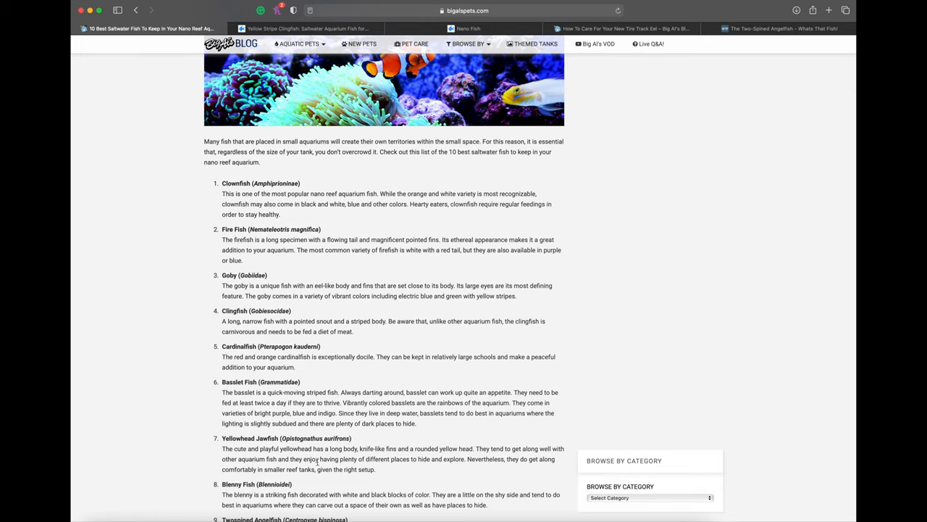
pyautogui.scroll(-3)
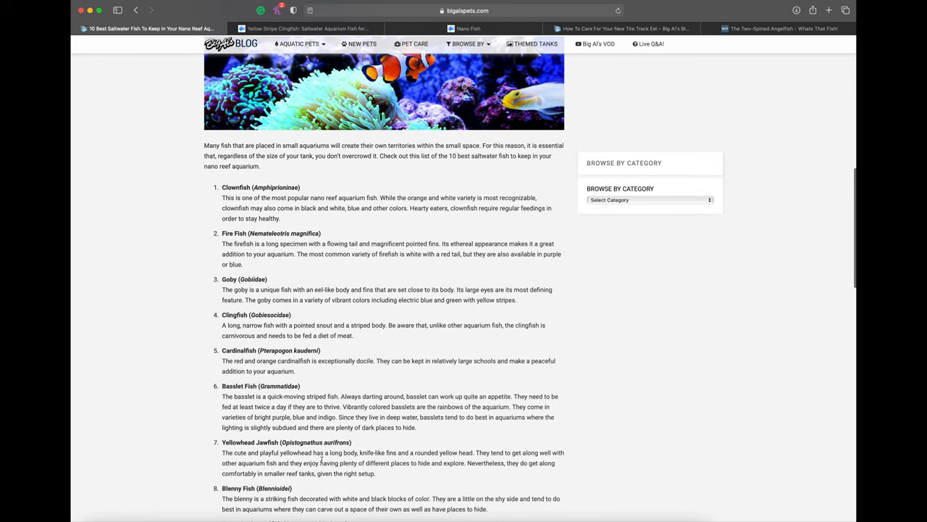
# Scroll through all ten fish entries from Clownfish down to Tire Track Eel
pyautogui.scroll(-3)
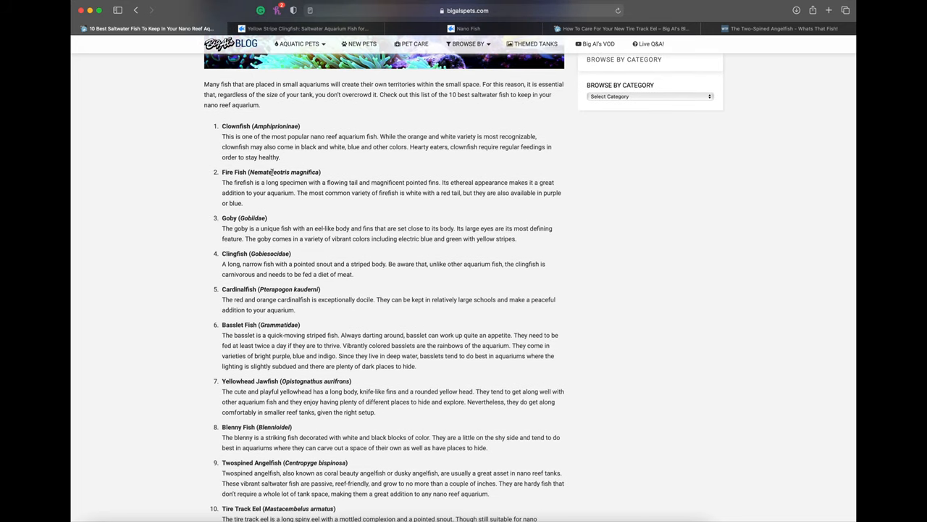
pyautogui.scroll(3)
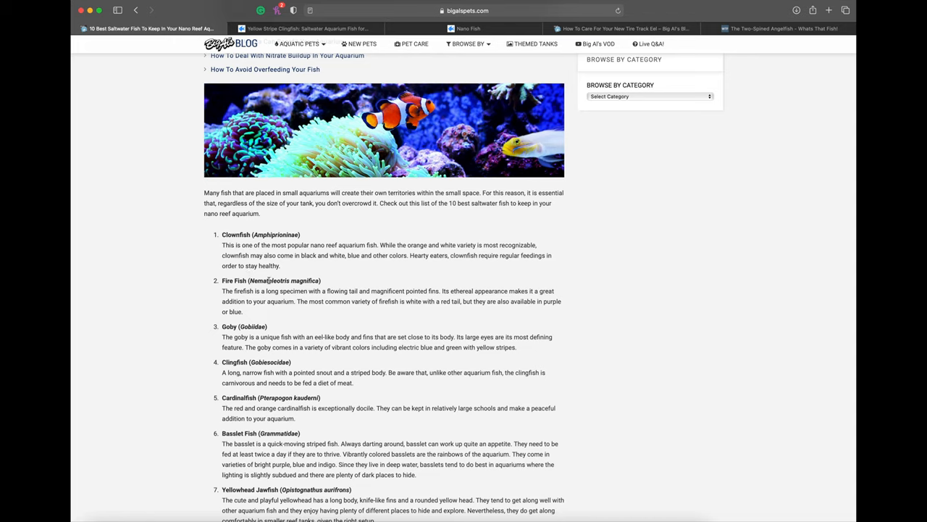
pyautogui.moveTo(310, 346)
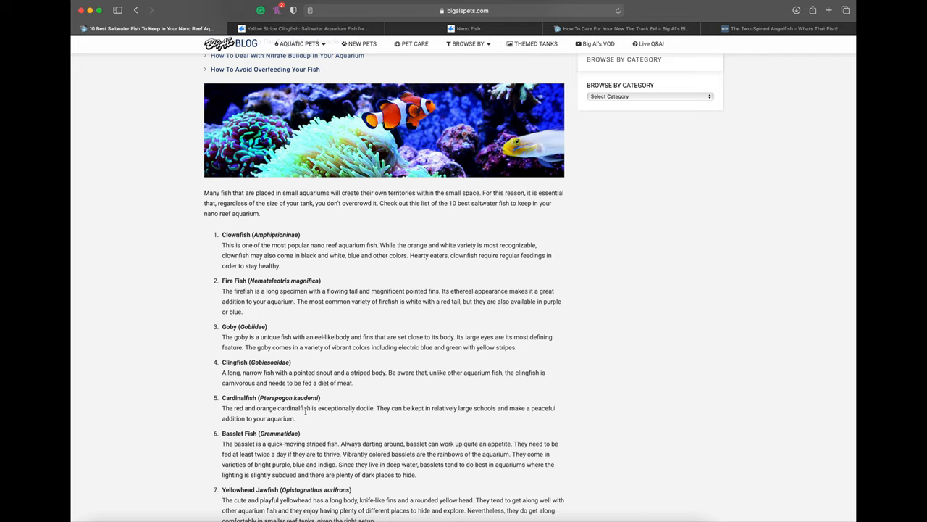
pyautogui.moveTo(188, 383)
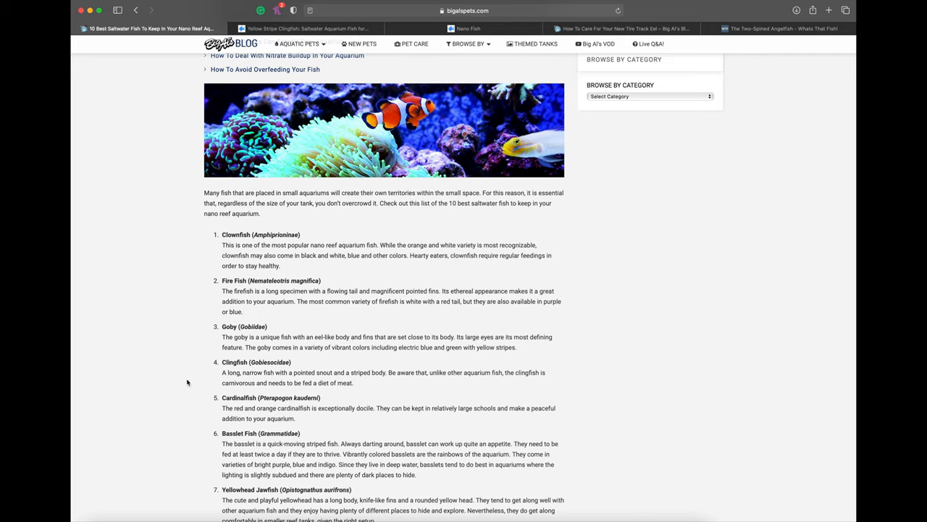
pyautogui.moveTo(292, 304)
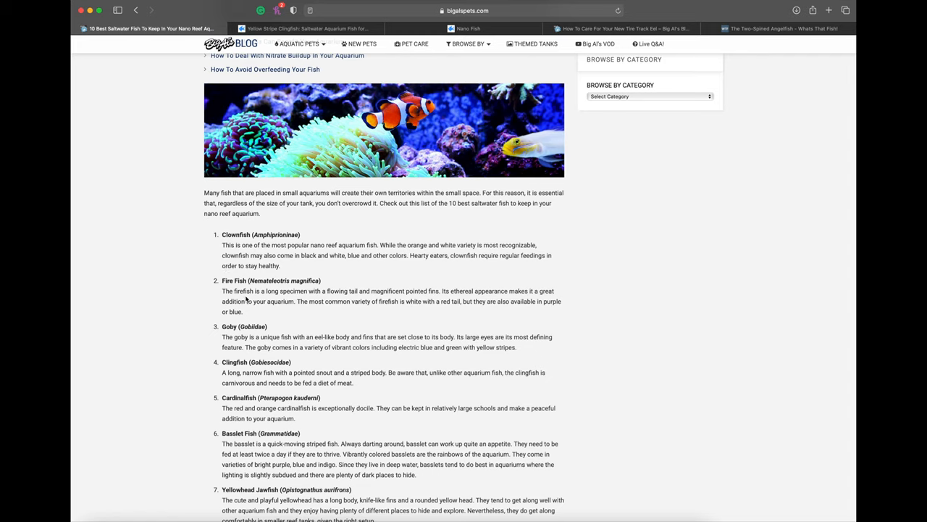
pyautogui.moveTo(248, 455)
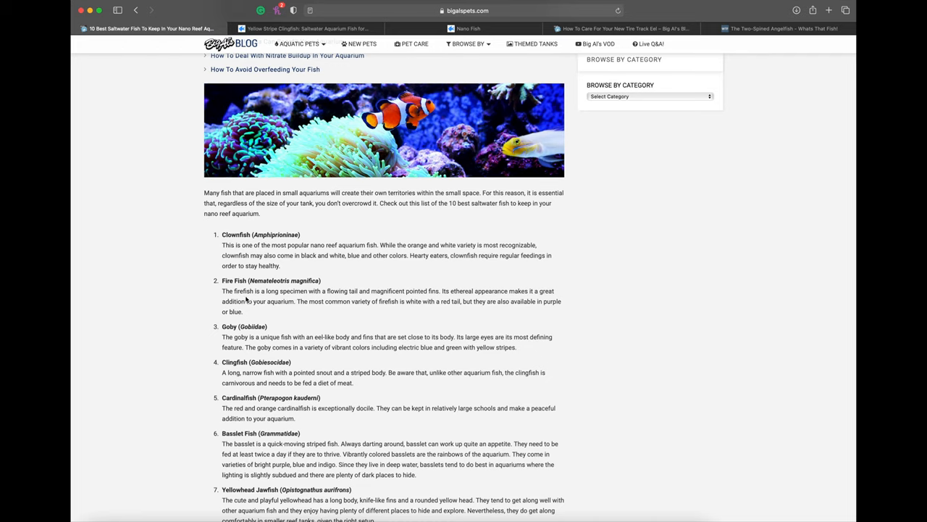
pyautogui.moveTo(246, 300)
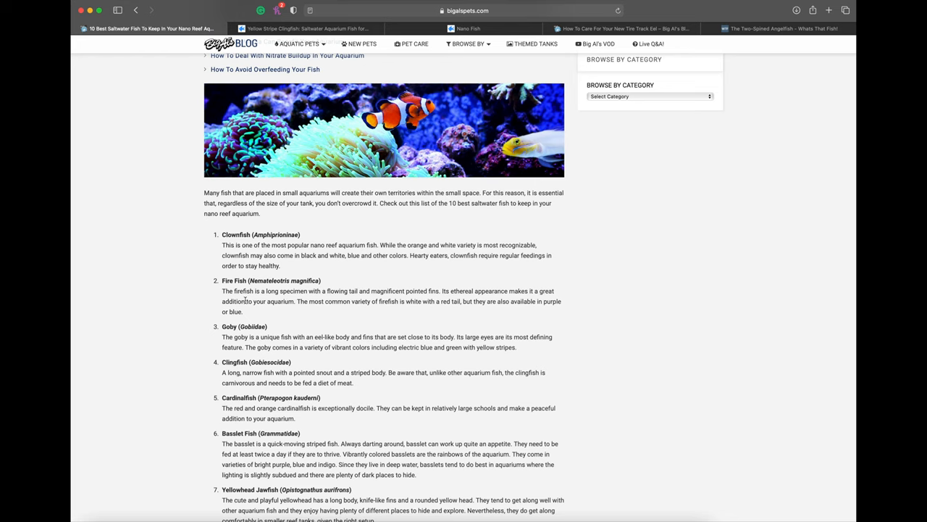
pyautogui.scroll(-3)
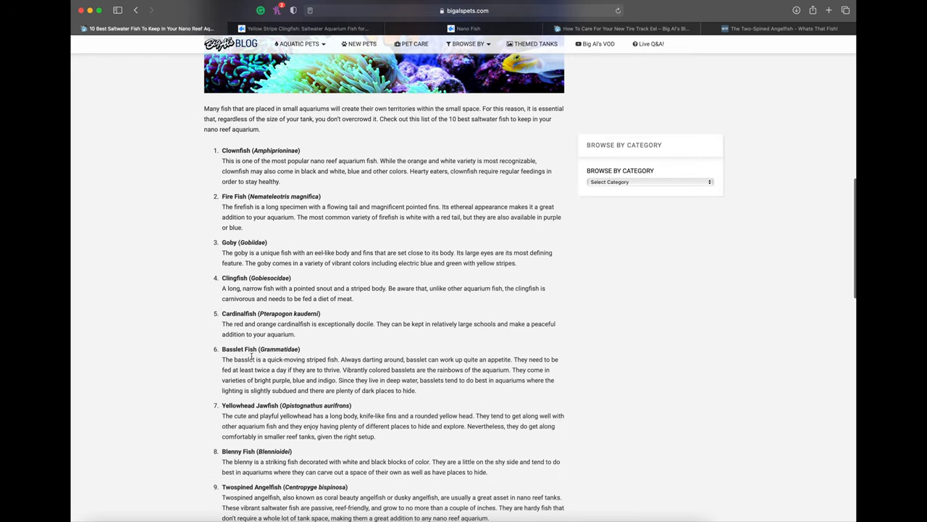
pyautogui.scroll(-3)
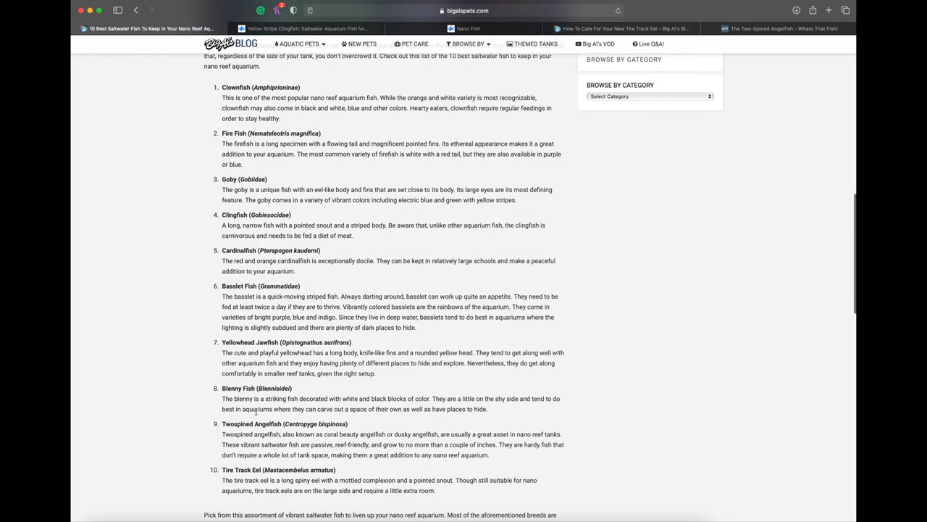